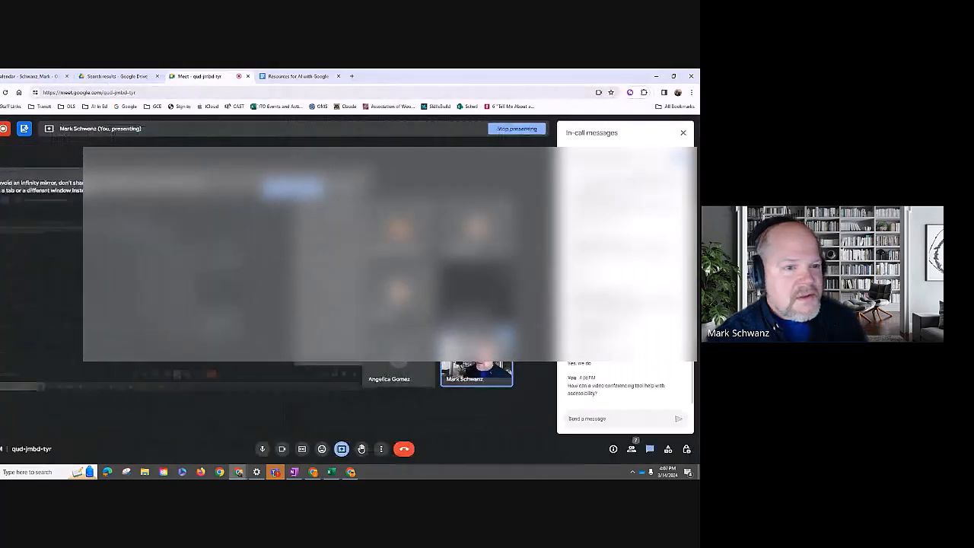
# Step: Close the In-call messages panel so the meeting fills the view
pyautogui.click(682, 133)
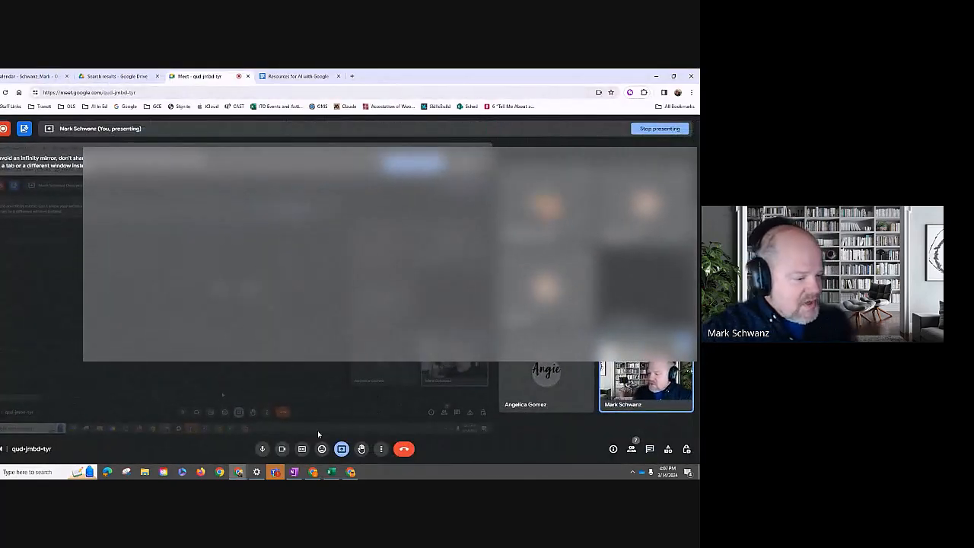
pyautogui.click(302, 447)
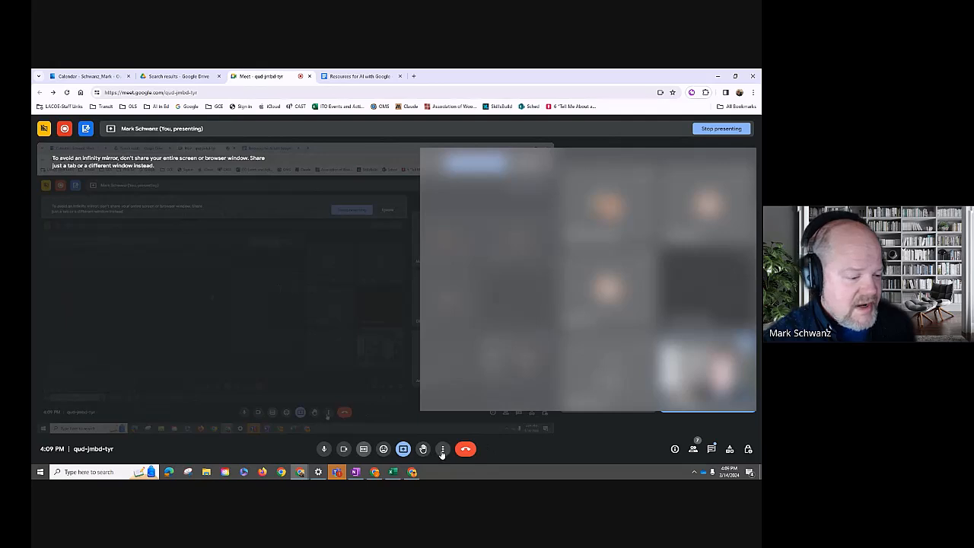
# Step: Bring up the Effects panel with visual effects for the speaker's video
pyautogui.click(443, 449)
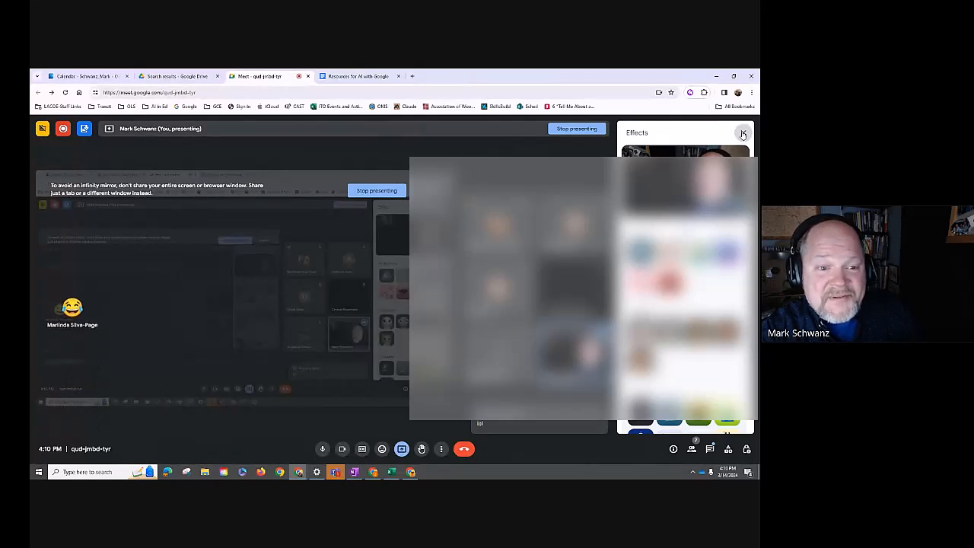
# Step: Close the Effects panel and return to the plain meeting view
pyautogui.click(742, 134)
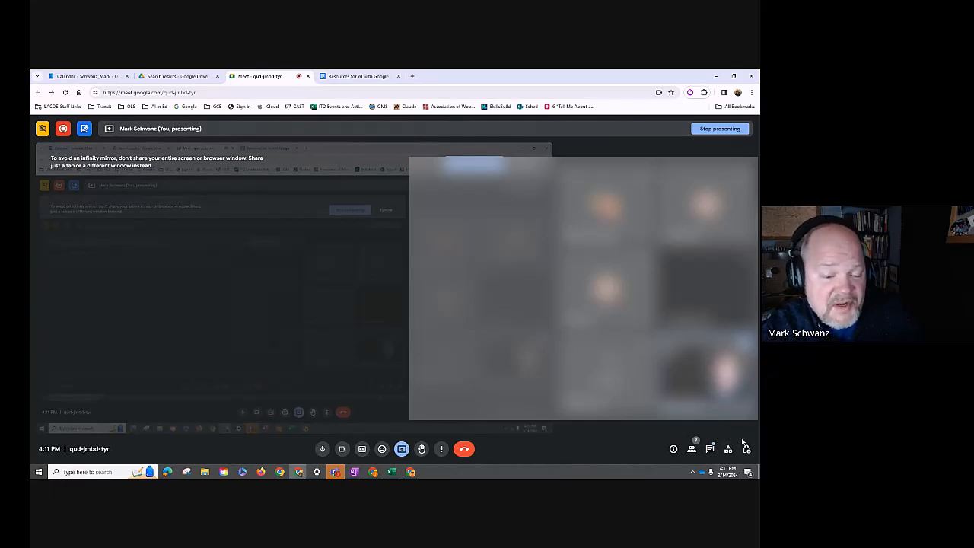
pyautogui.moveTo(723, 435)
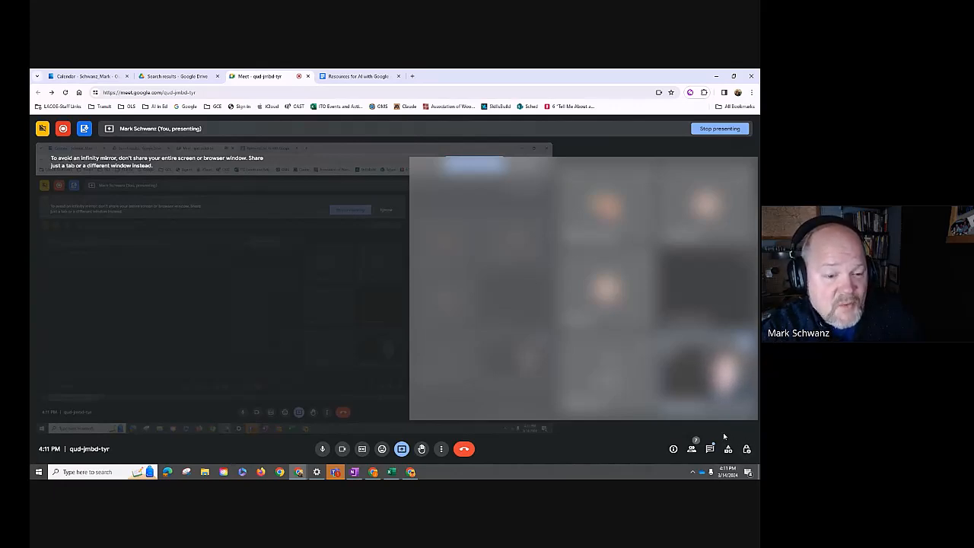